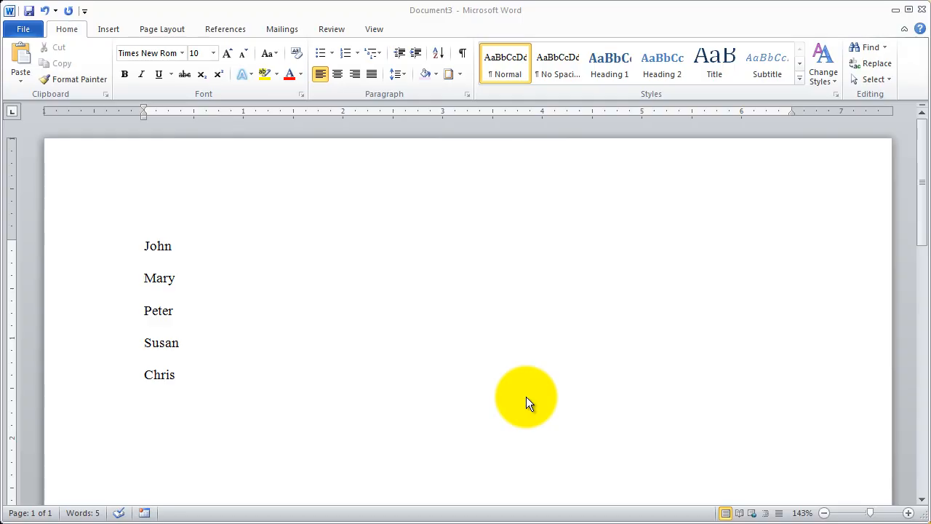
mouse_move(449, 282)
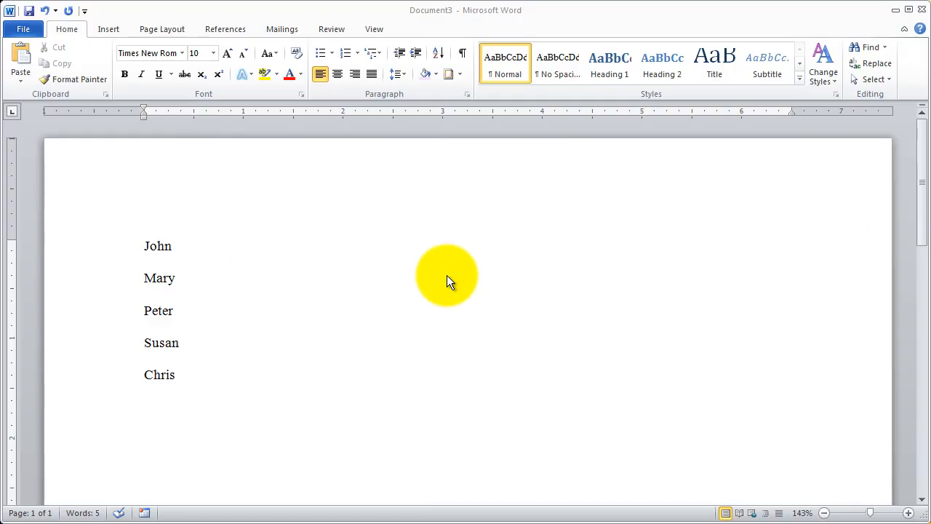
mouse_move(295, 258)
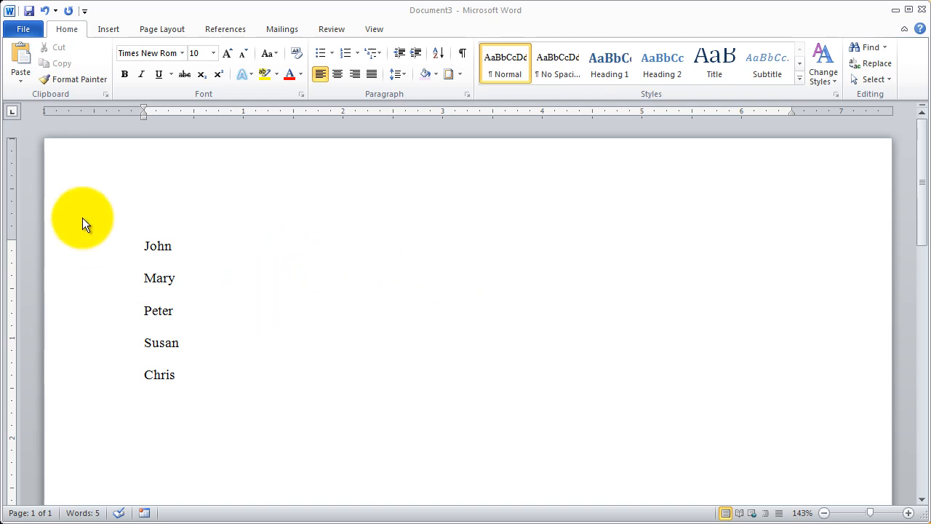
mouse_move(426, 240)
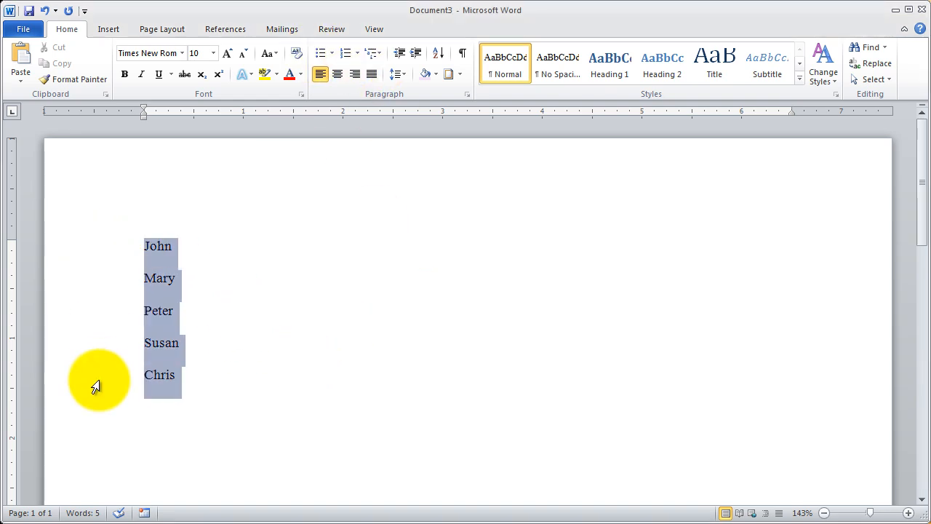
mouse_move(353, 291)
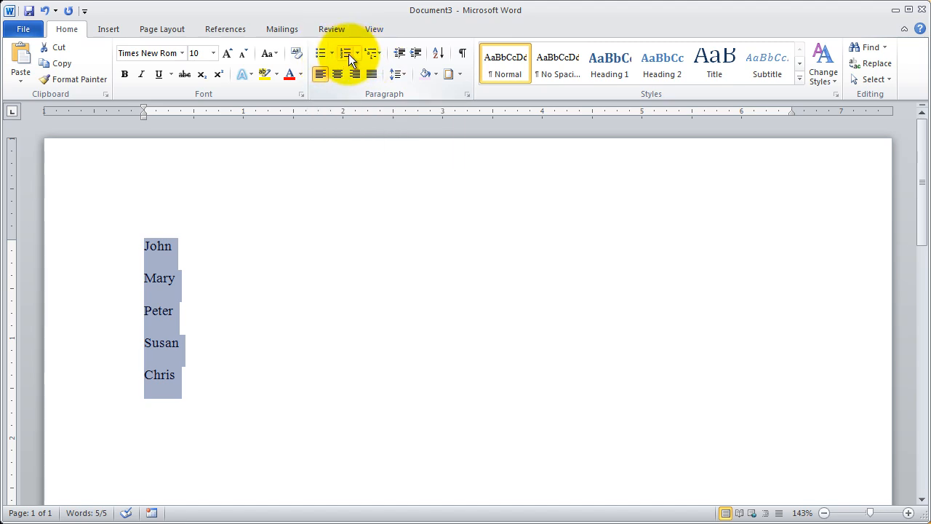
mouse_move(373, 53)
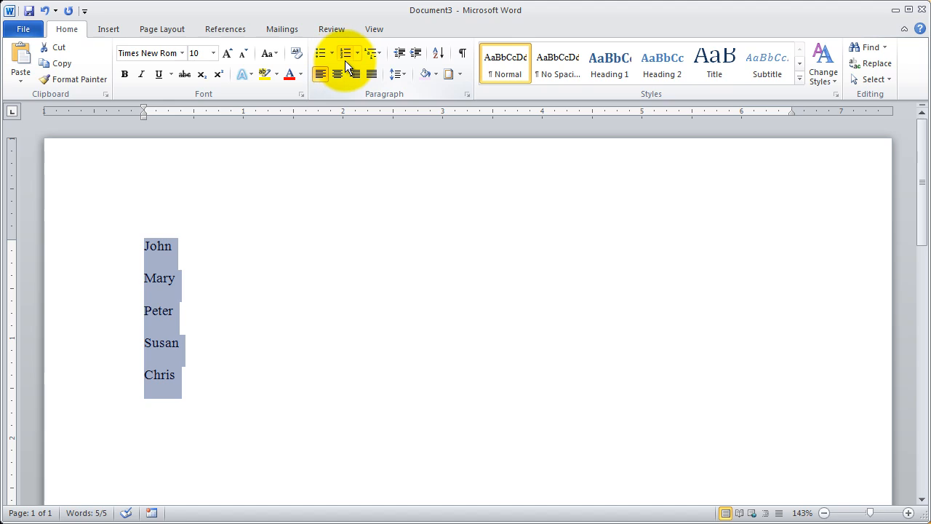
mouse_move(373, 52)
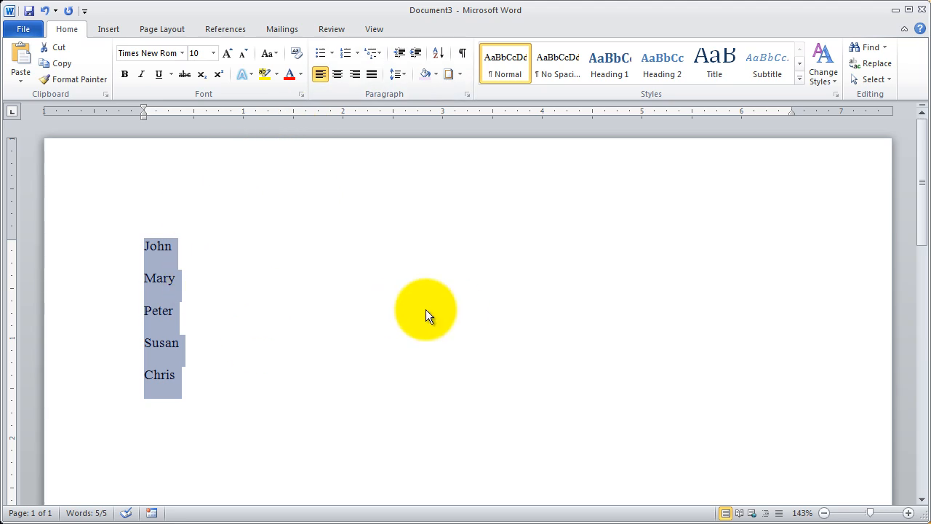
mouse_move(331, 29)
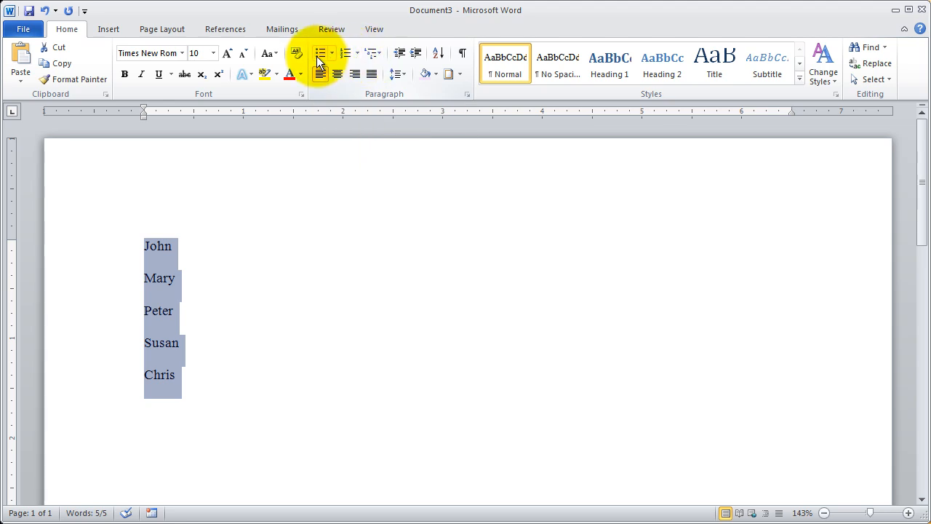
mouse_move(319, 53)
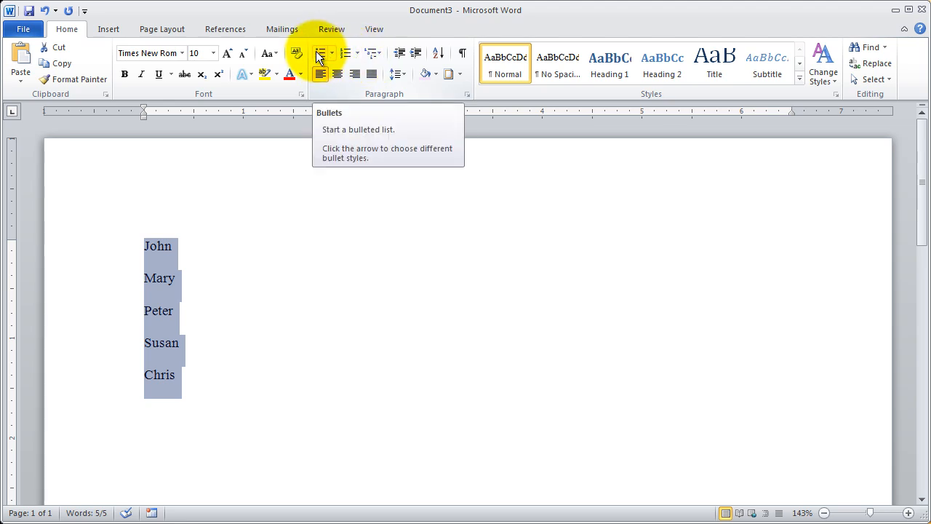
Step: Apply round bullets to the five names, remove them, and open the bullet style choices
left_click(321, 53)
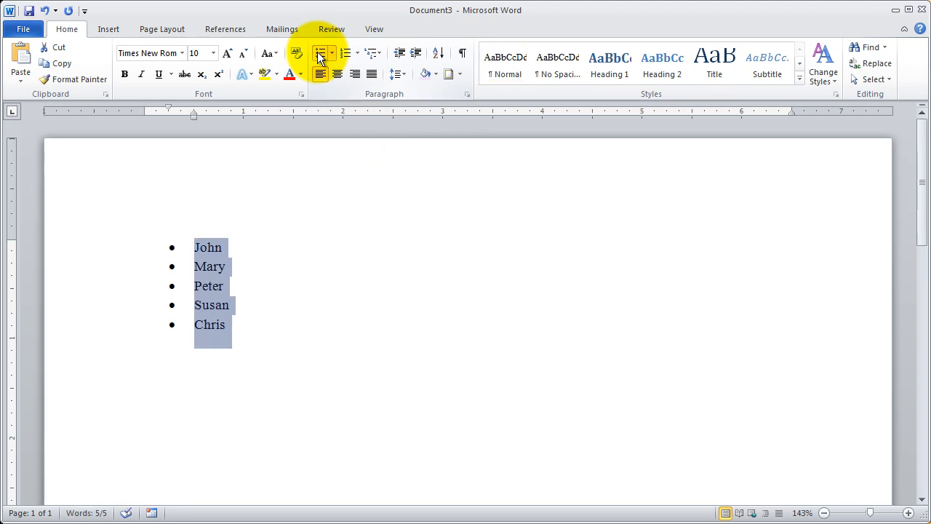
left_click(319, 52)
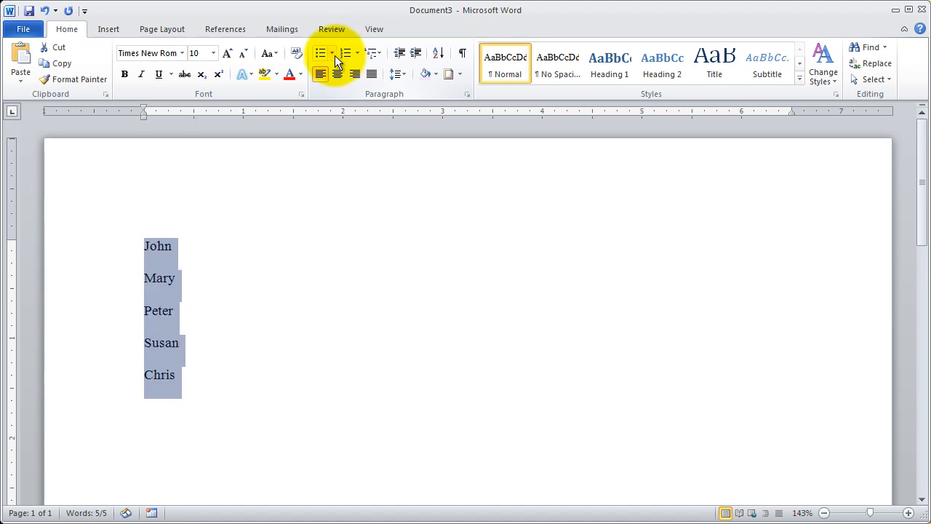
left_click(330, 53)
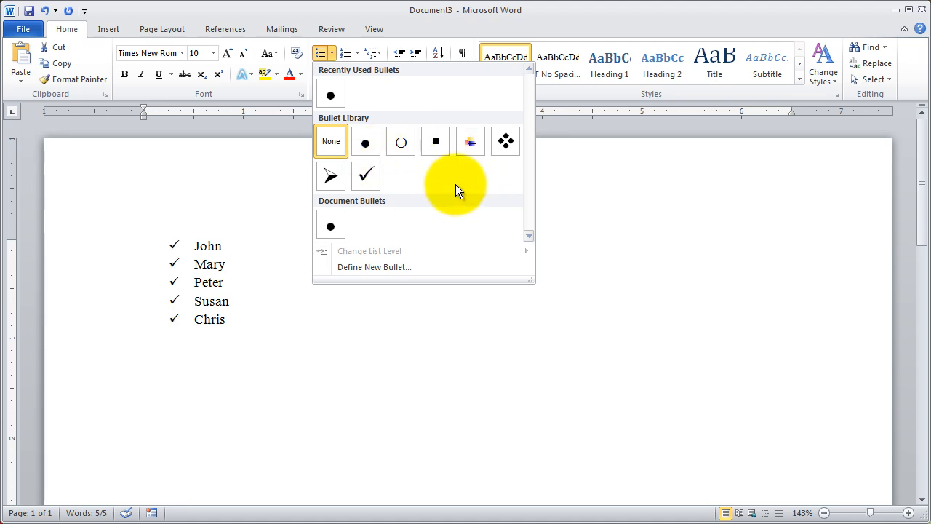
mouse_move(366, 177)
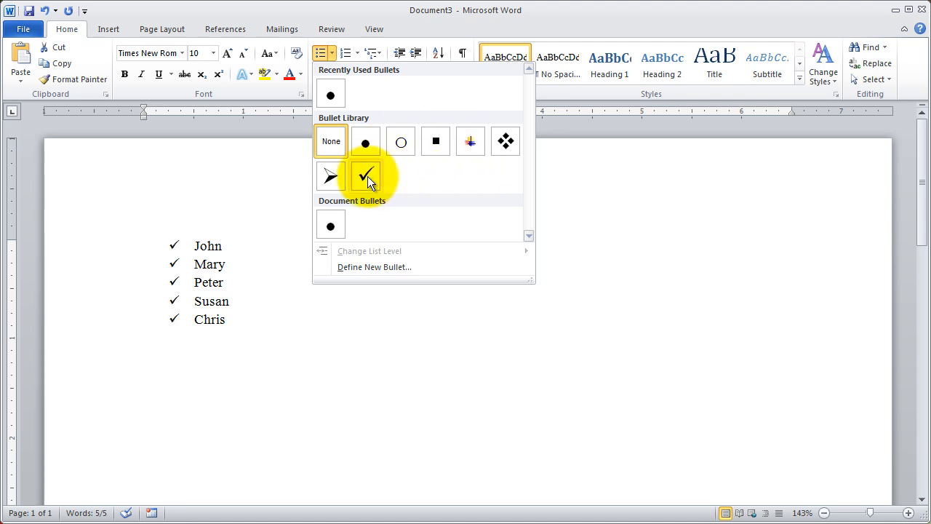
Step: Choose the checkmark bullet from the Bullet Library for the five names
left_click(366, 176)
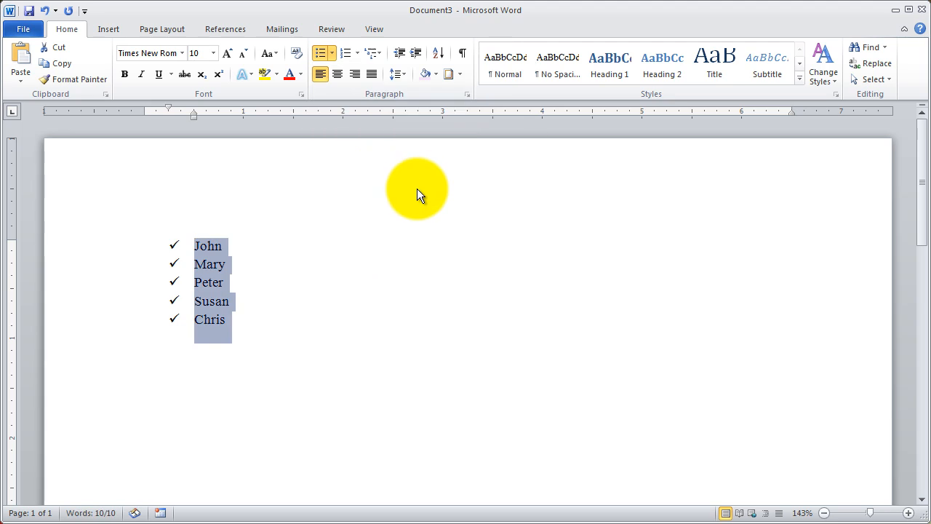
mouse_move(324, 121)
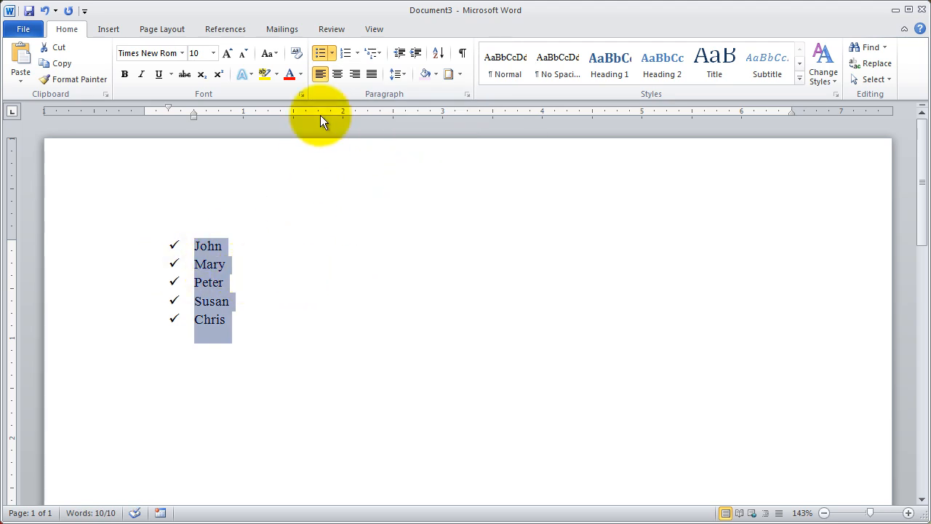
Step: Pick the I., II., III. format from the Numbering Library for the names
left_click(356, 53)
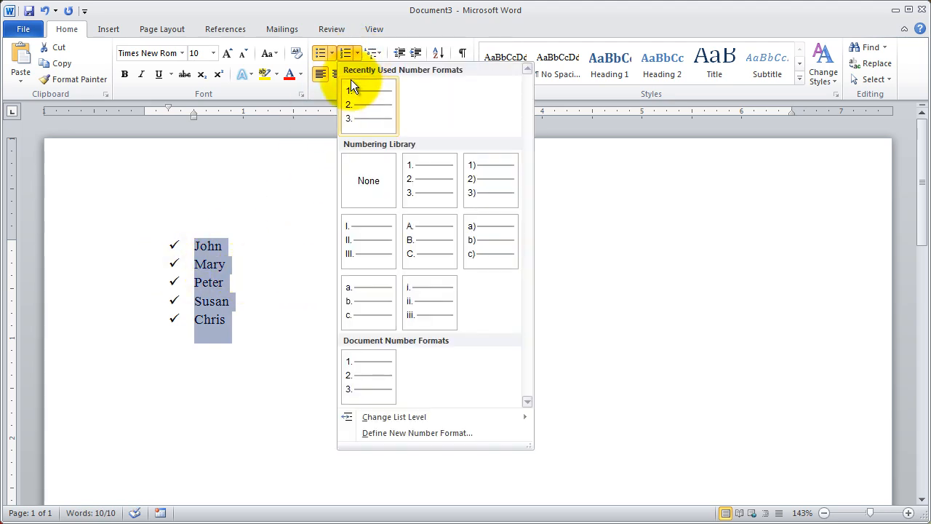
left_click(368, 240)
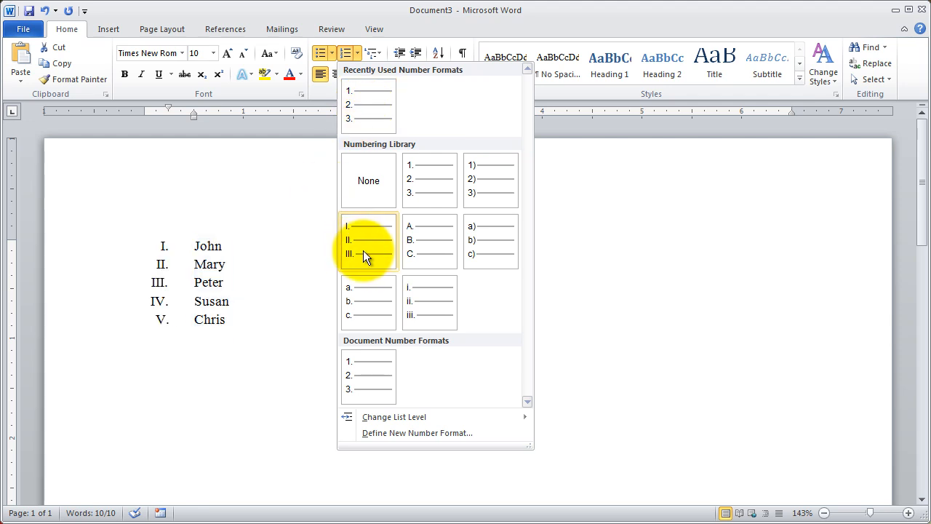
left_click(368, 241)
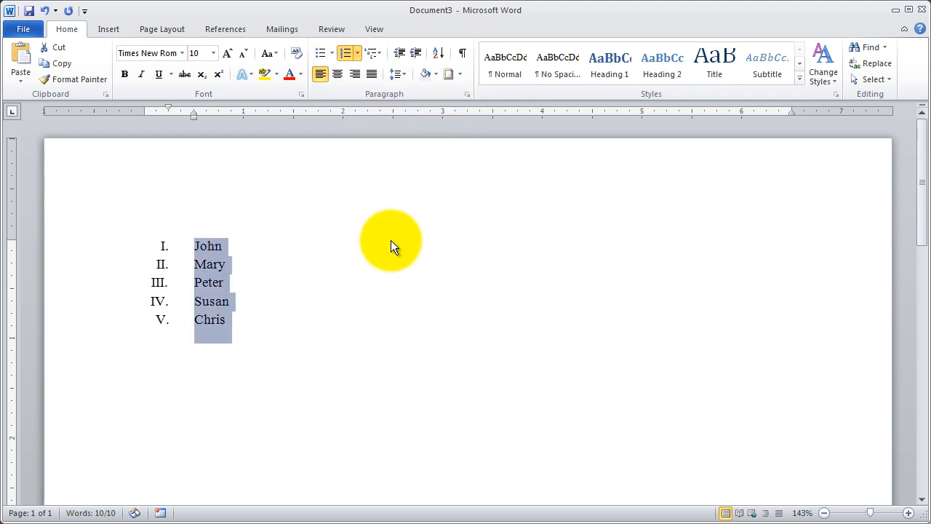
mouse_move(284, 312)
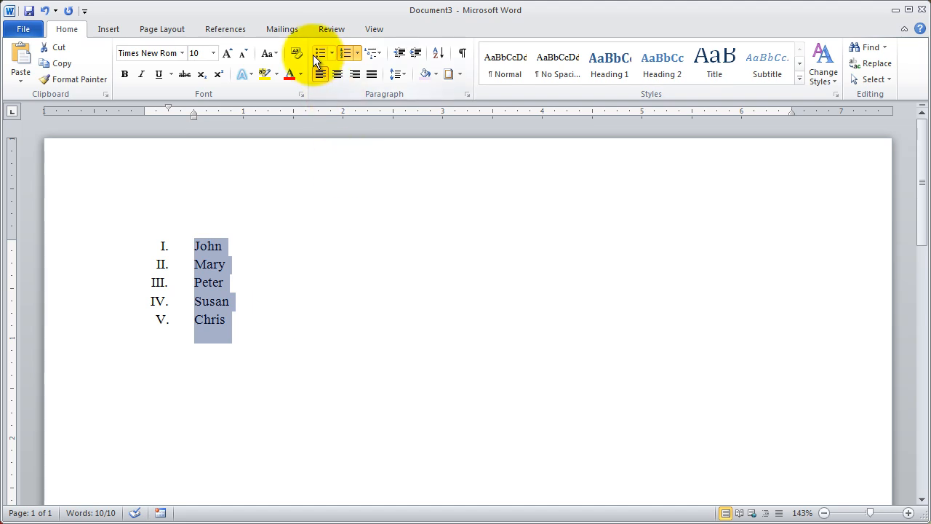
Step: Switch the list back to bullets and choose the arrowhead bullet from the Bullet Library
left_click(320, 53)
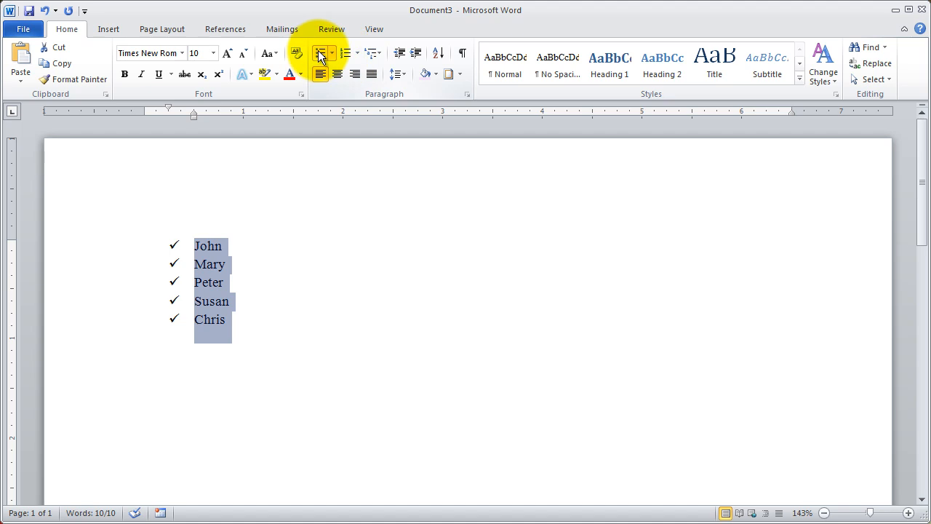
left_click(331, 53)
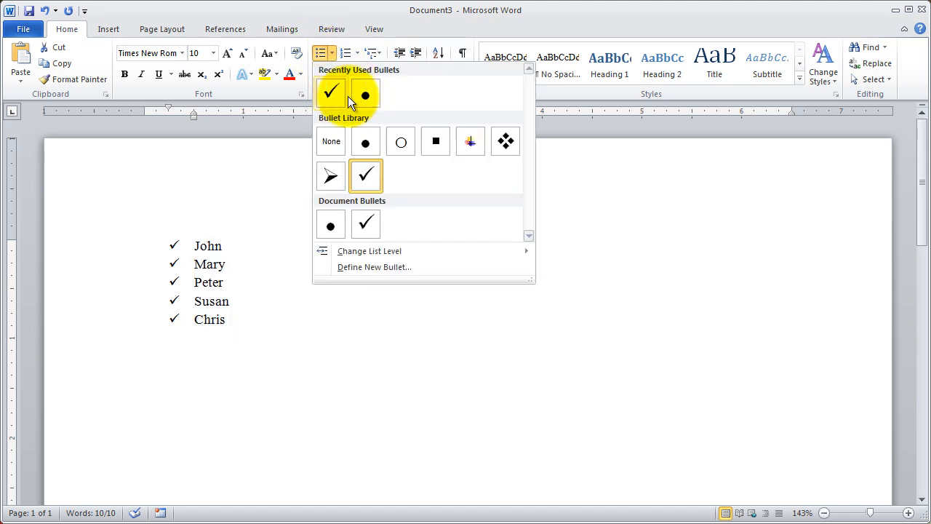
left_click(436, 141)
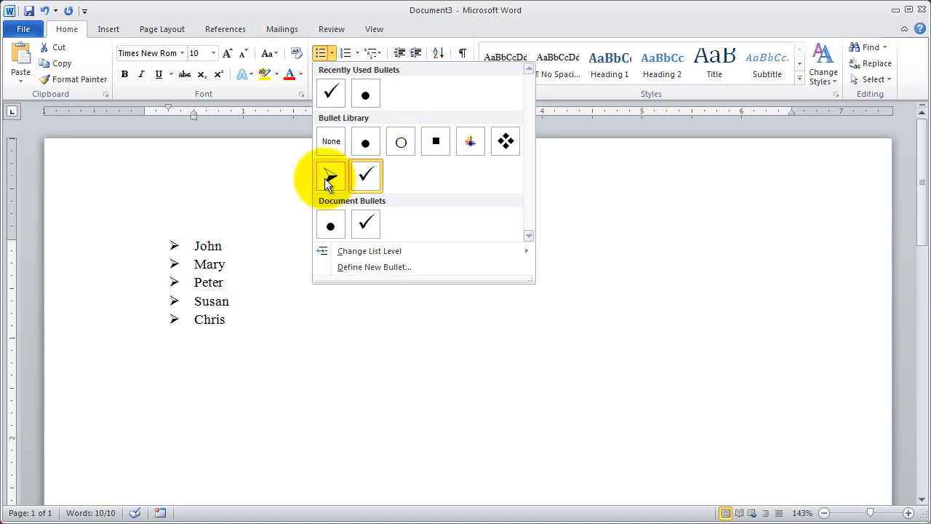
left_click(330, 174)
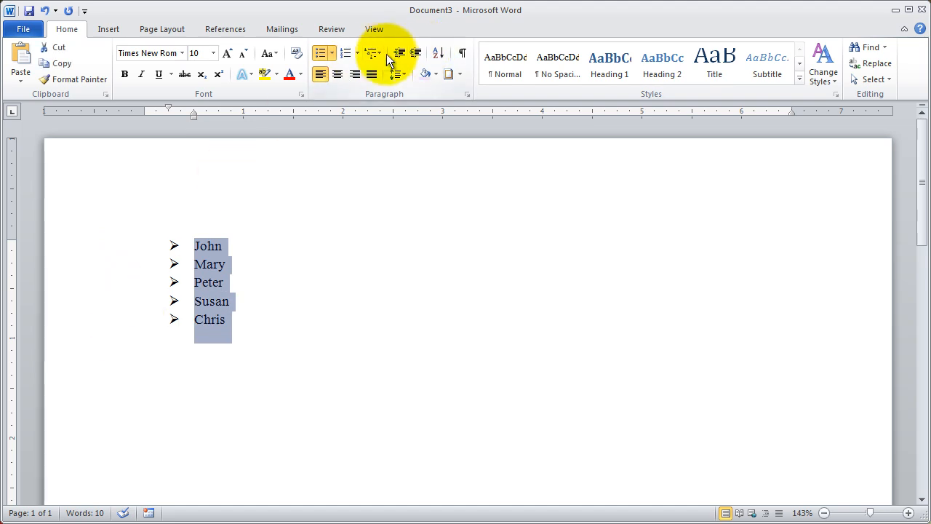
left_click(346, 54)
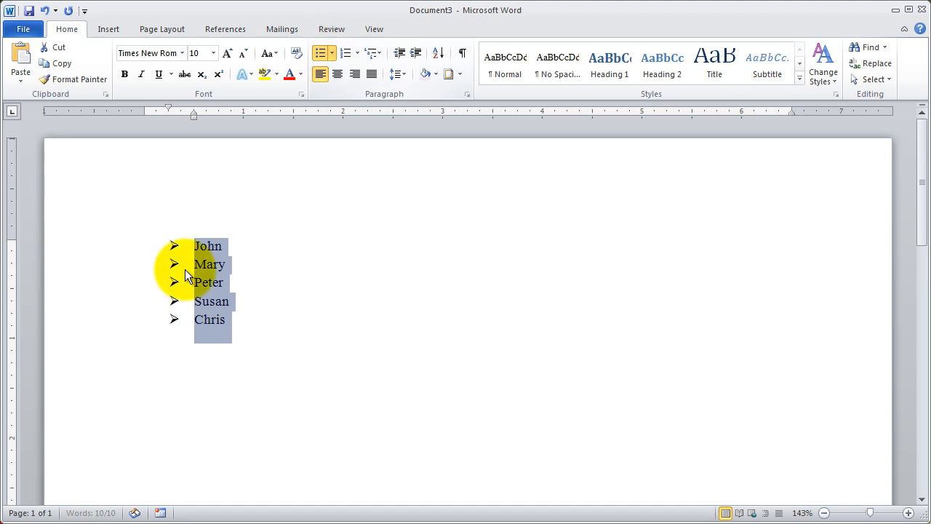
mouse_move(282, 258)
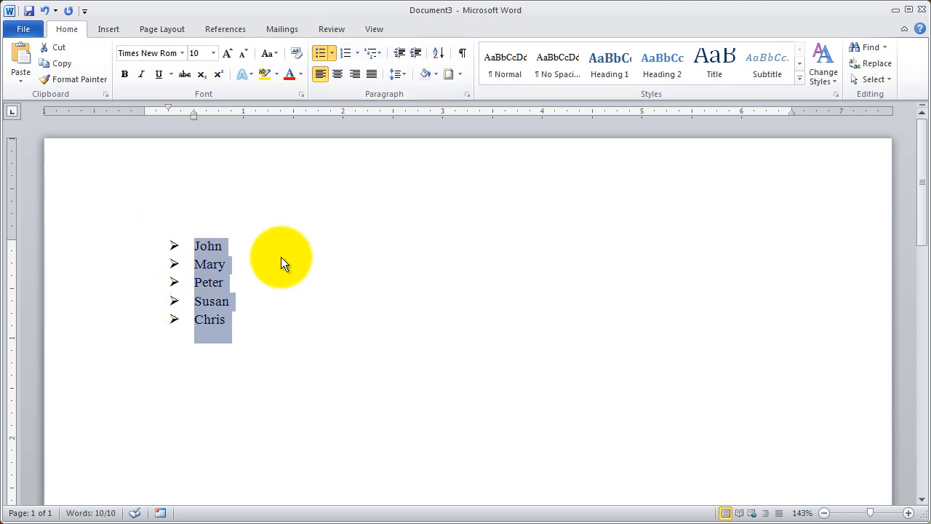
mouse_move(256, 254)
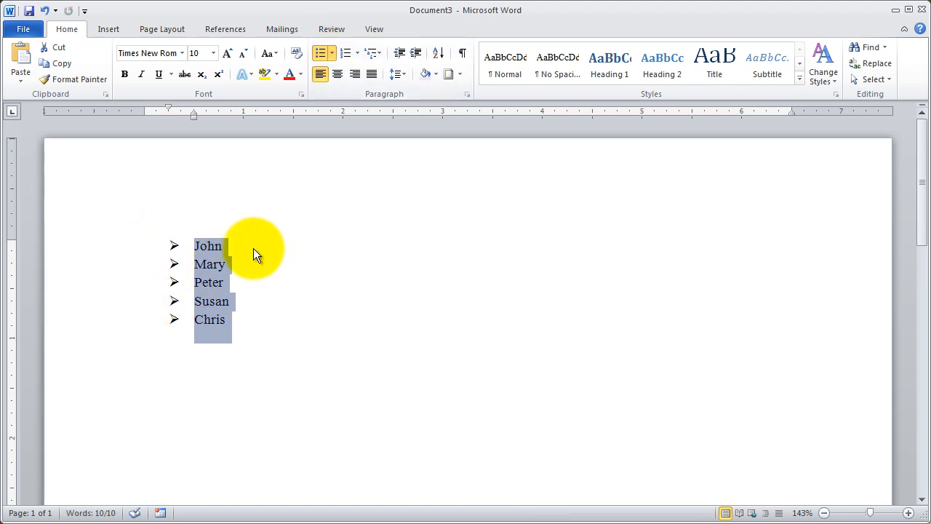
left_click(235, 282)
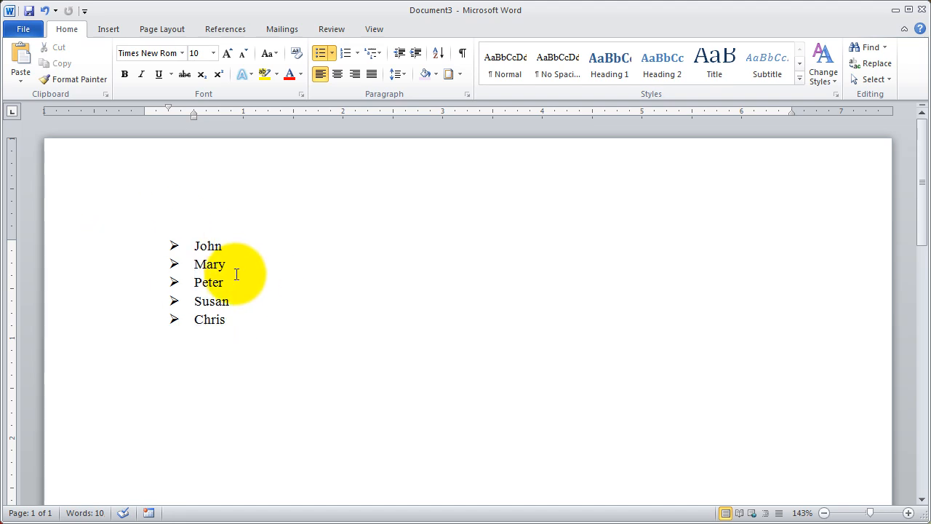